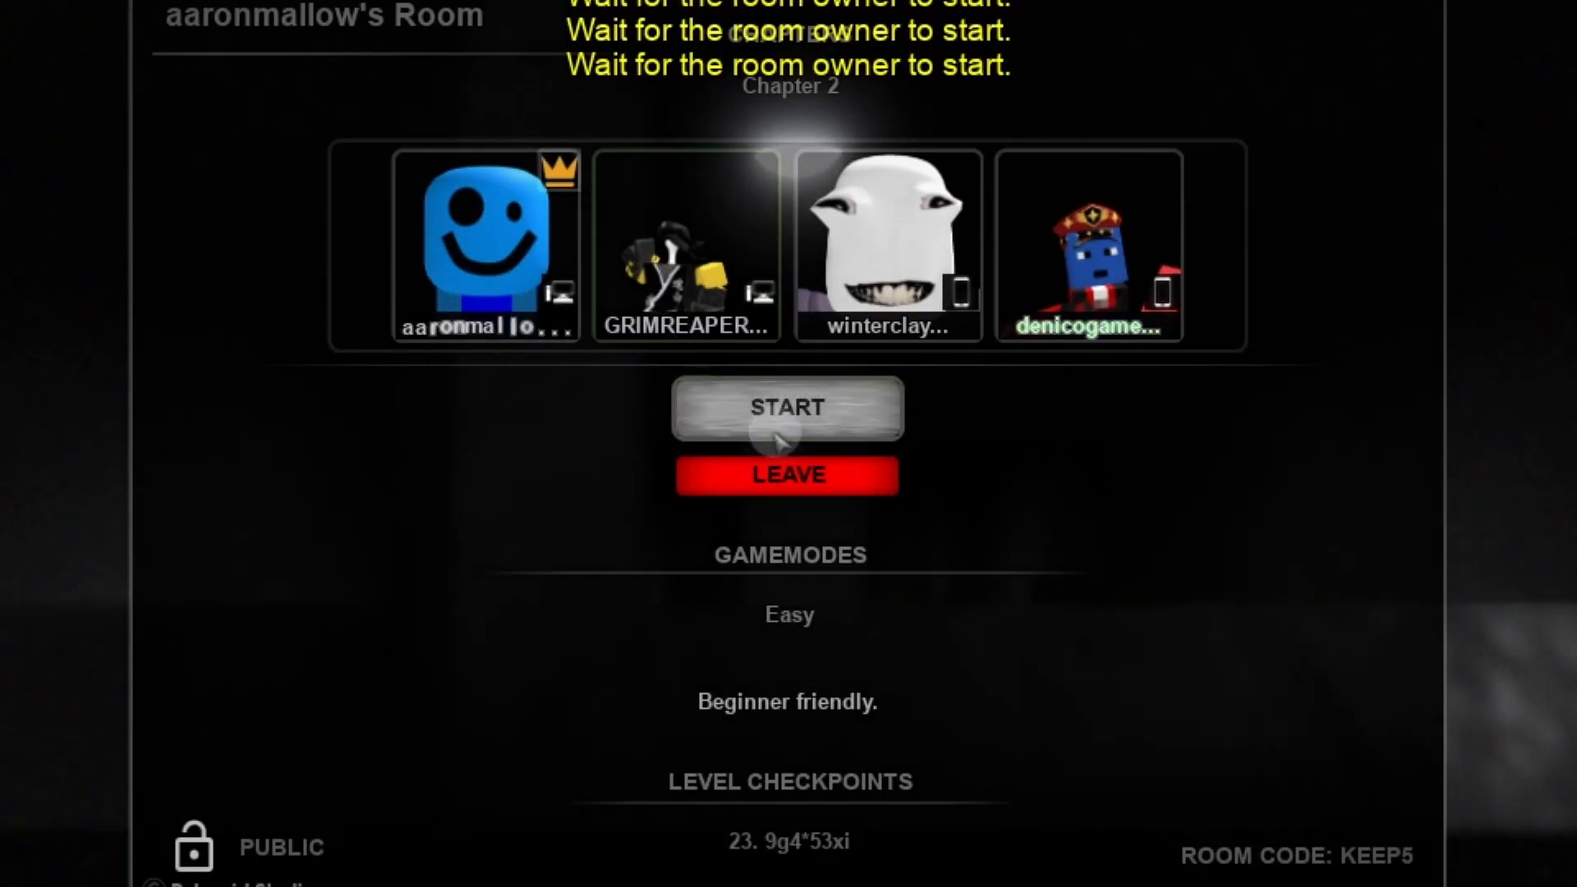
# Step: Start the Chapter 2 round on Easy from the four-player room lobby
pyautogui.click(787, 408)
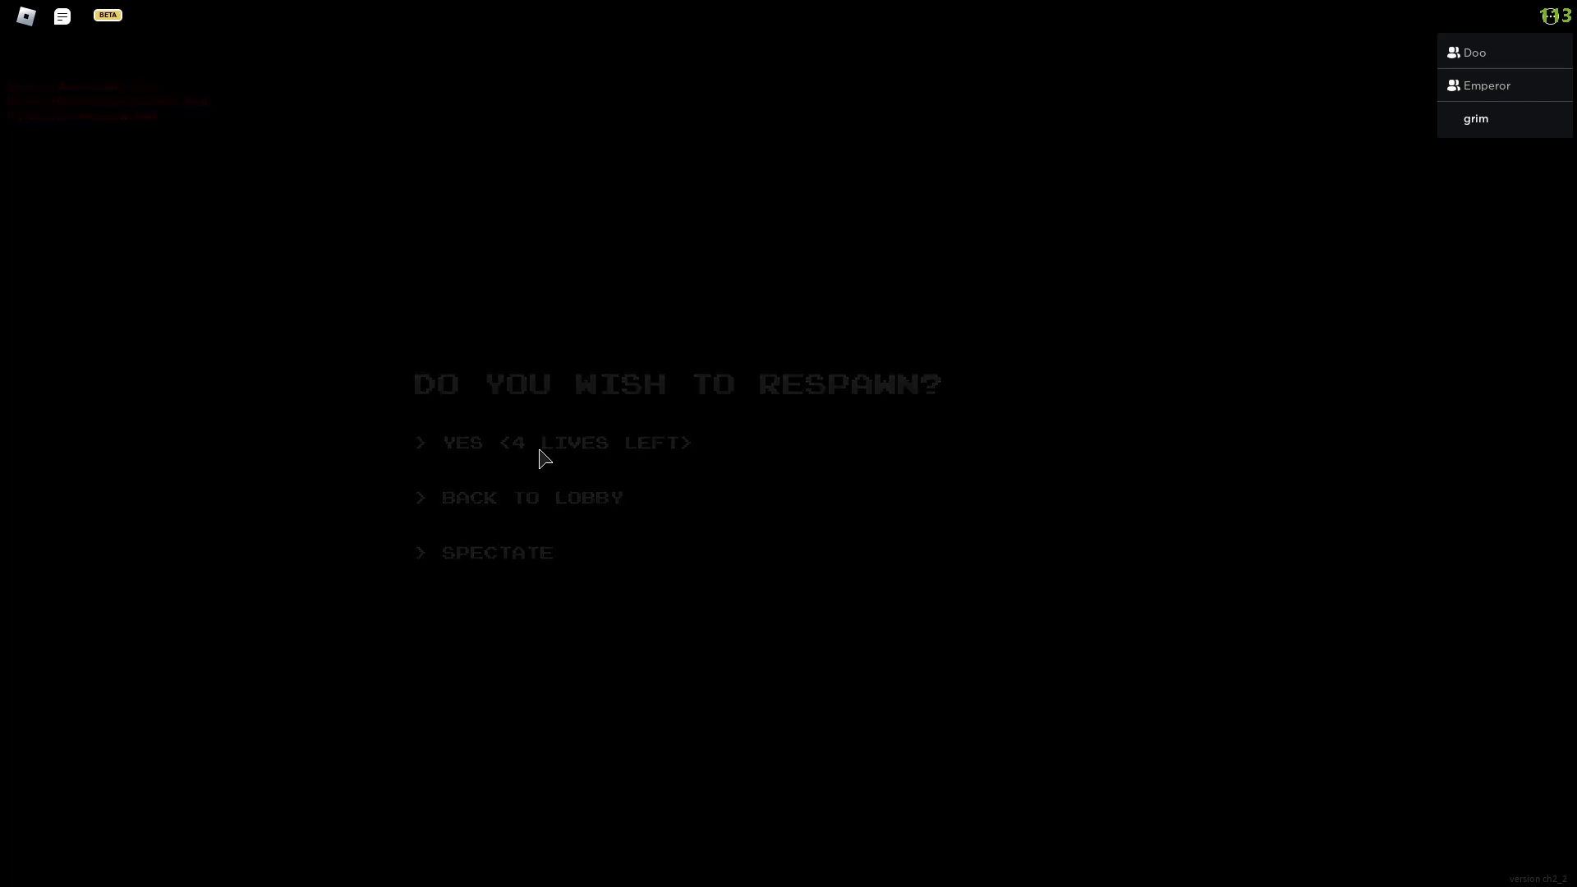
# Step: Respawn into the chapter by choosing YES with 4 lives left
pyautogui.click(463, 442)
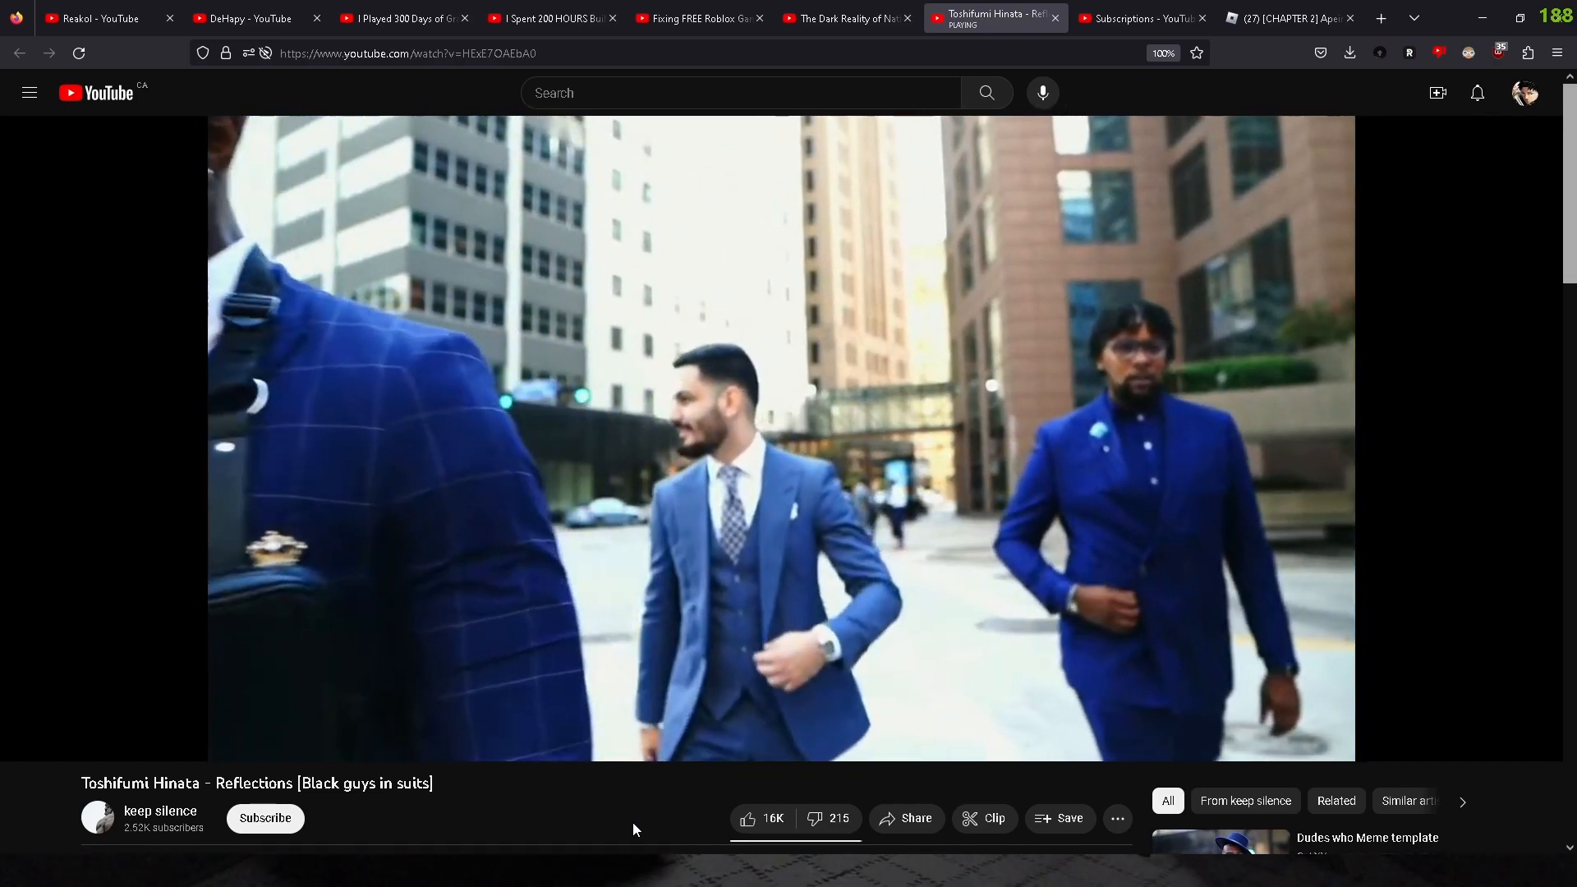
# Step: Scroll through the video's comments and bring up cut/copy/paste options for the address bar URL
pyautogui.scroll(-3)
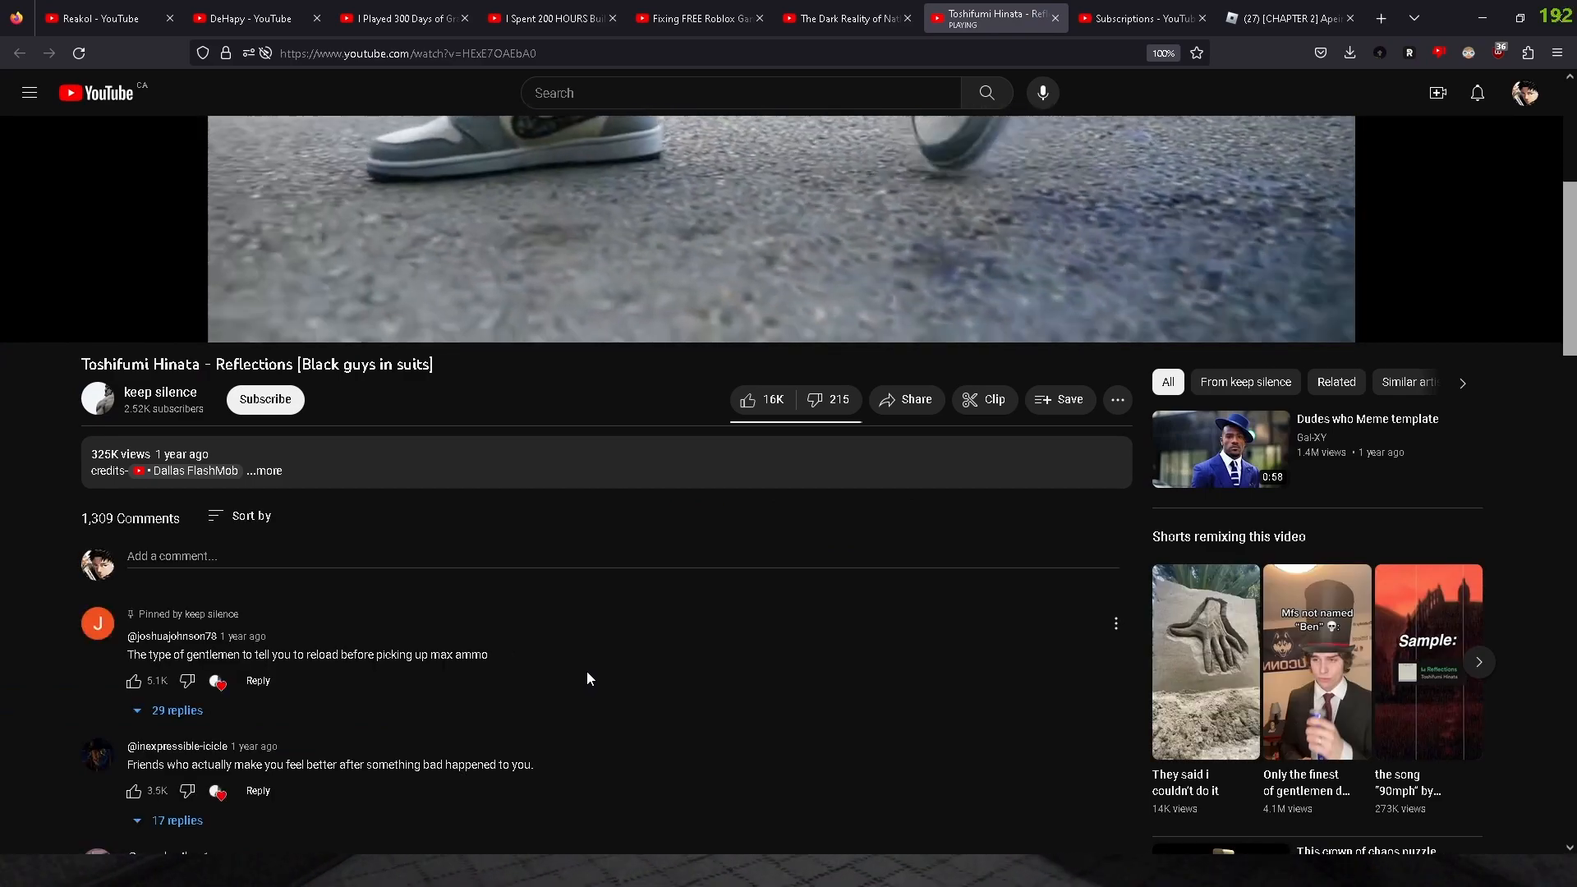
pyautogui.rightClick(402, 52)
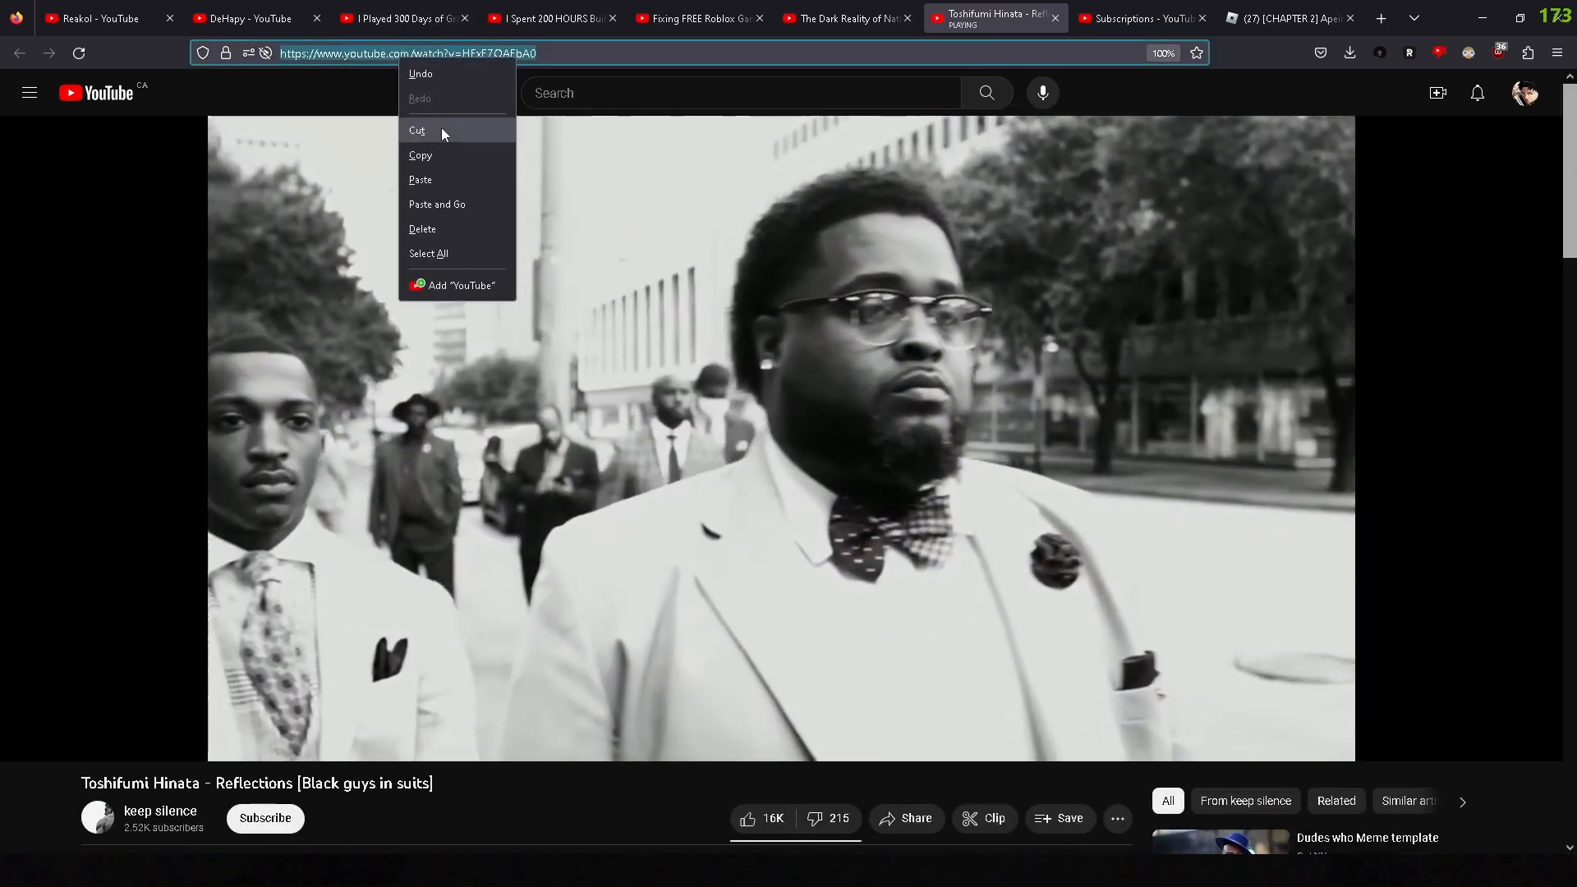